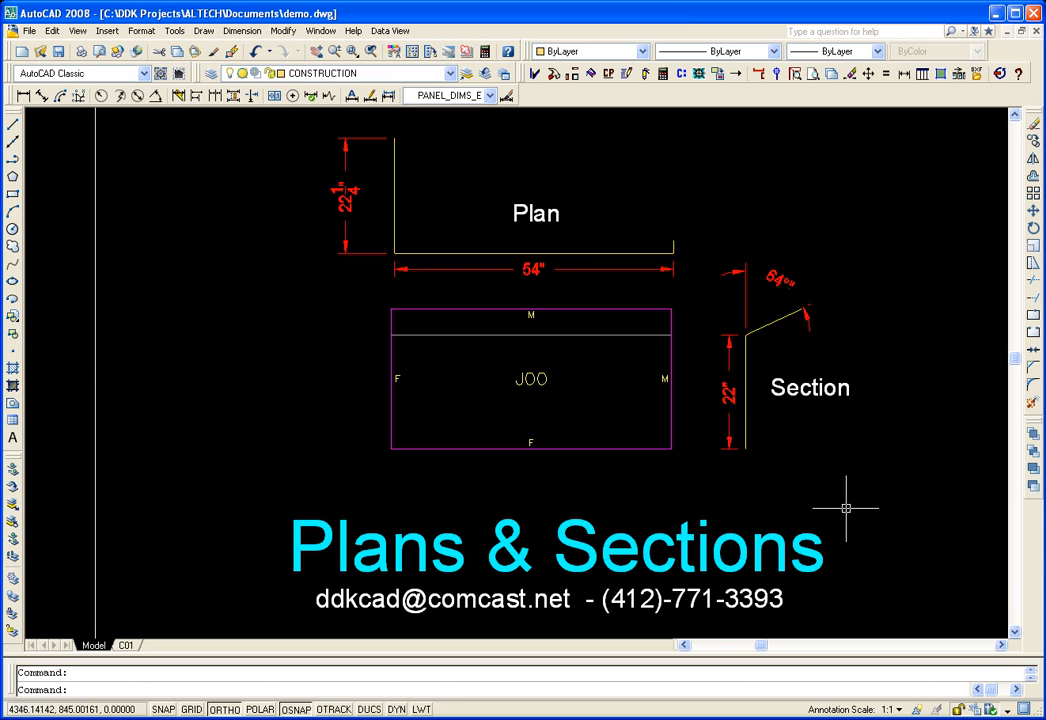
mouse_move(617, 192)
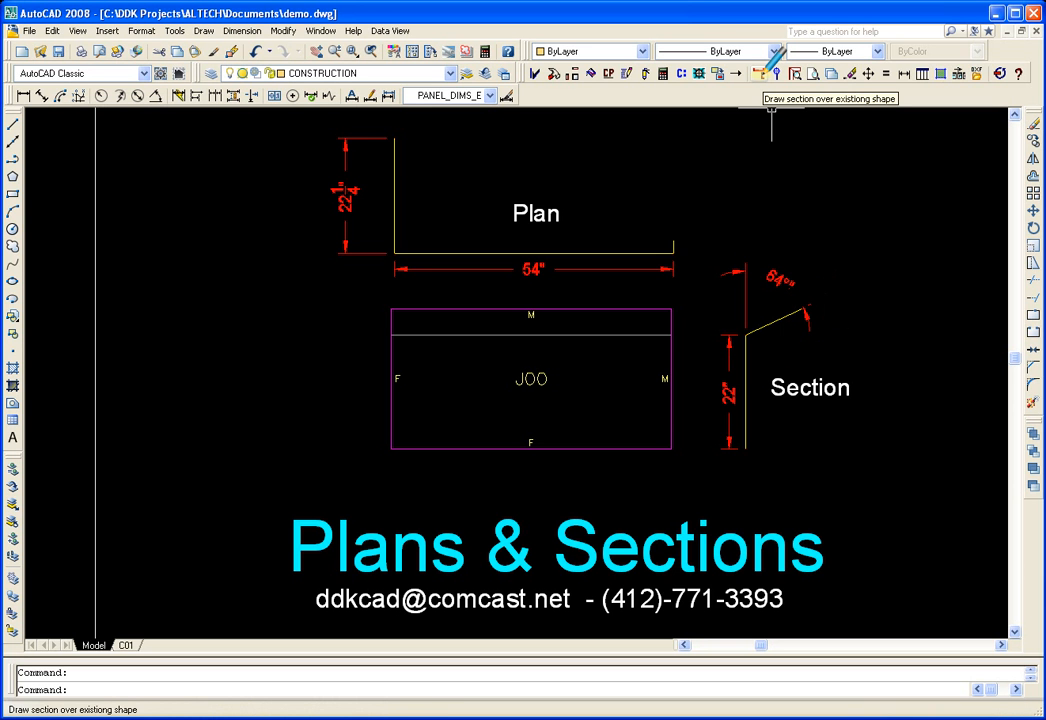
mouse_move(815, 238)
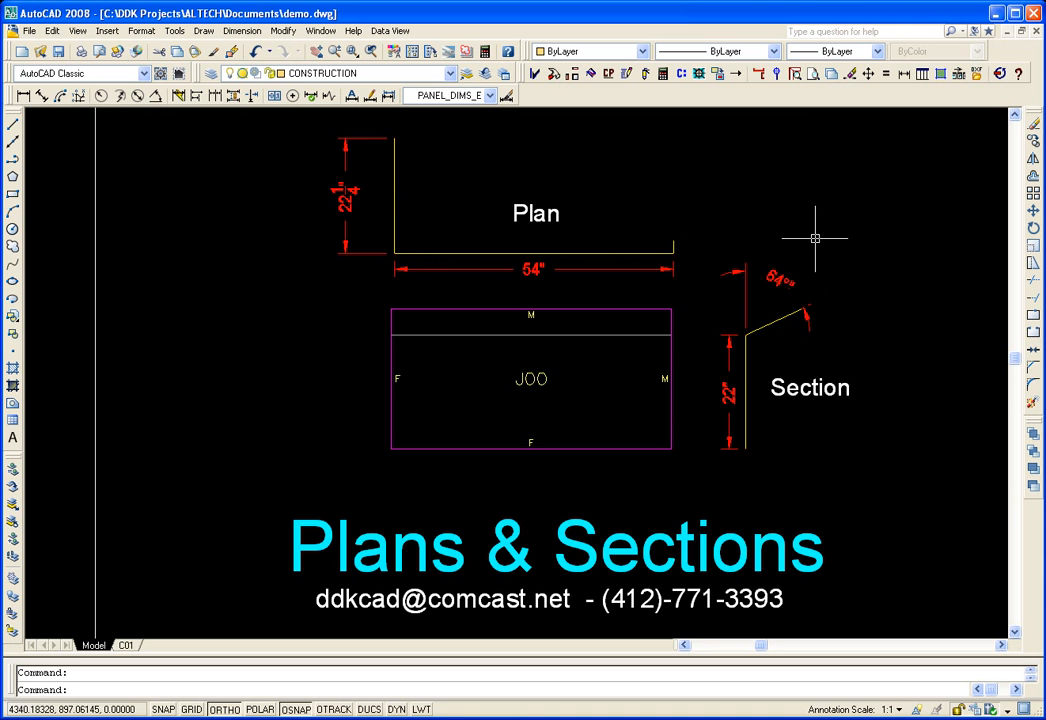
mouse_move(841, 281)
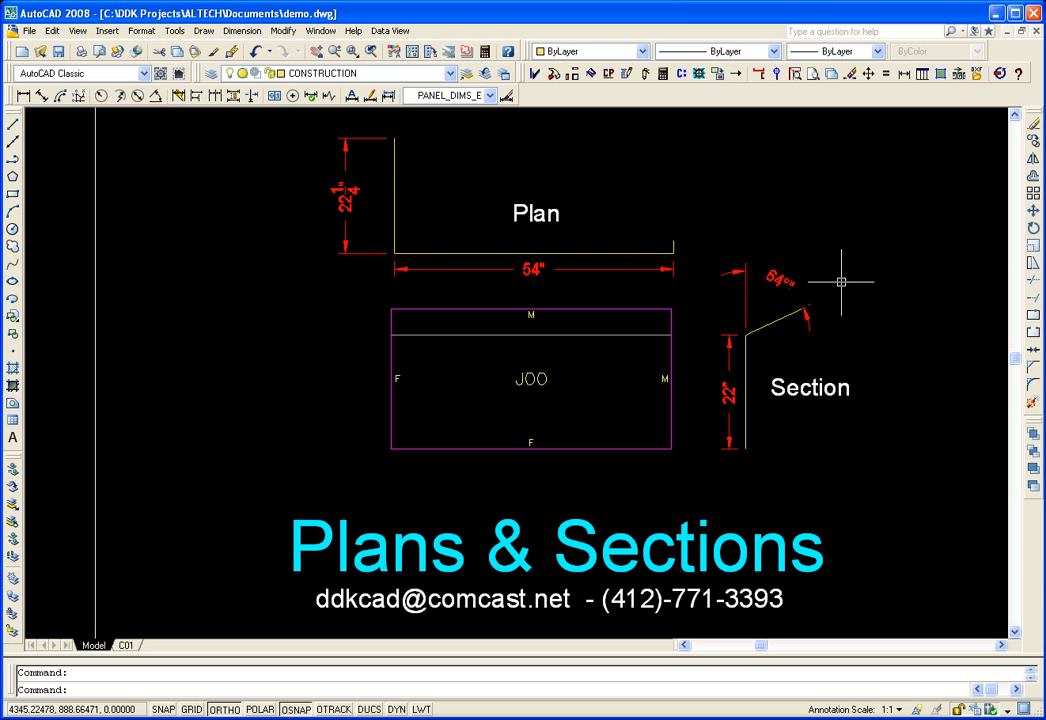
mouse_move(544, 351)
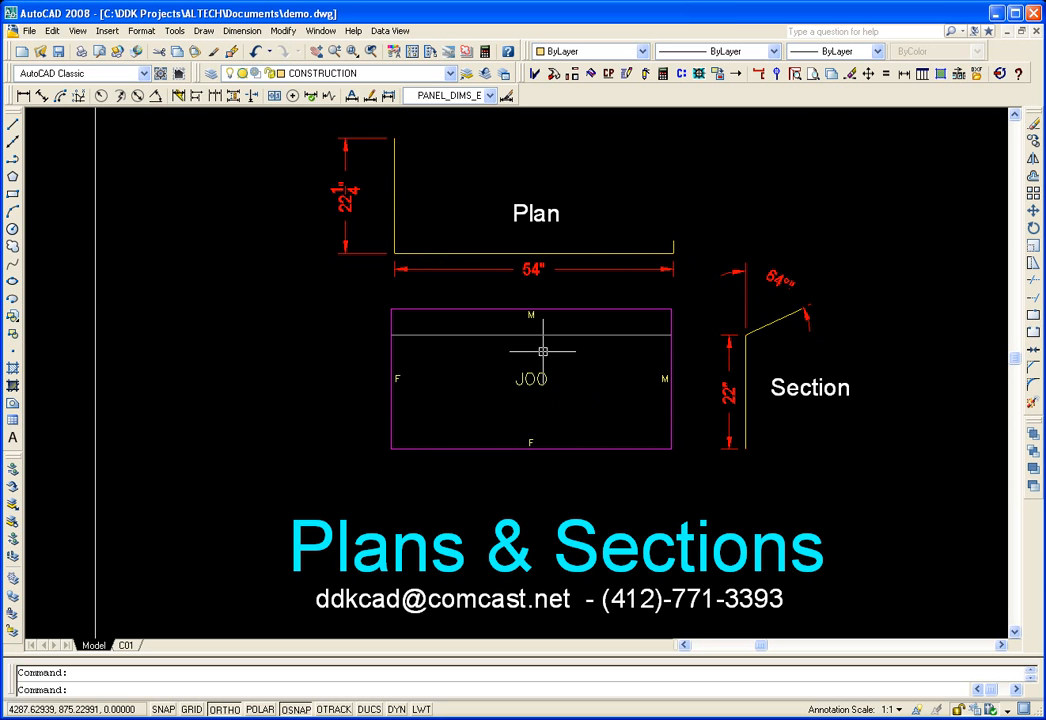
mouse_move(549, 381)
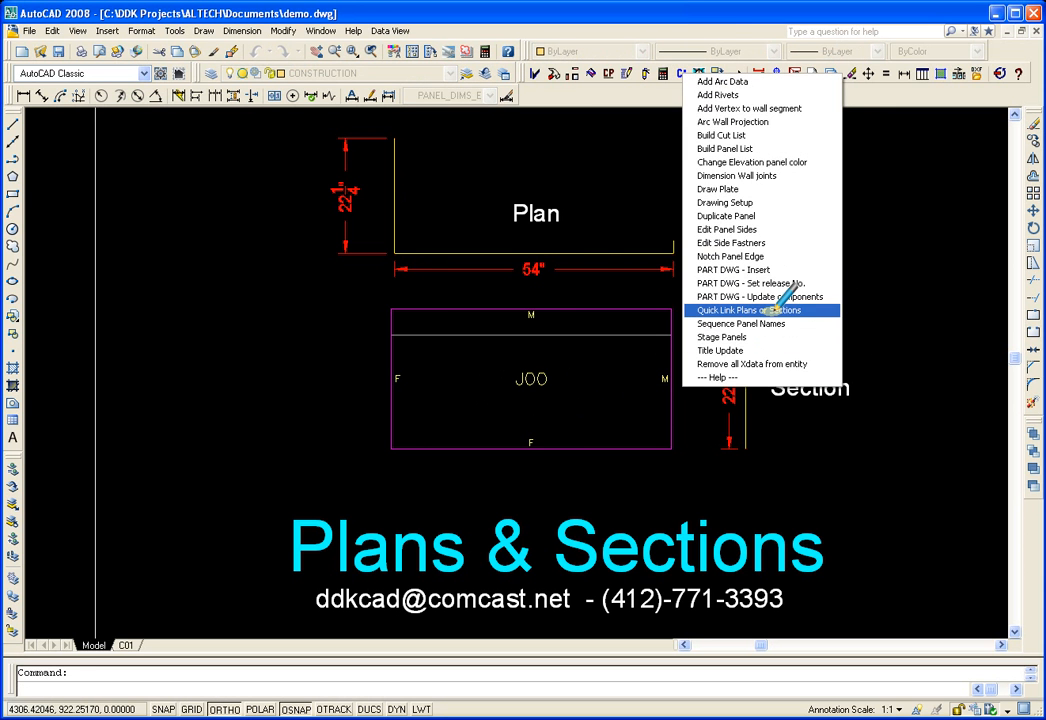
Step: Quick-link the plan and section drawings to panel J00 by picking the plan outline
left_click(751, 310)
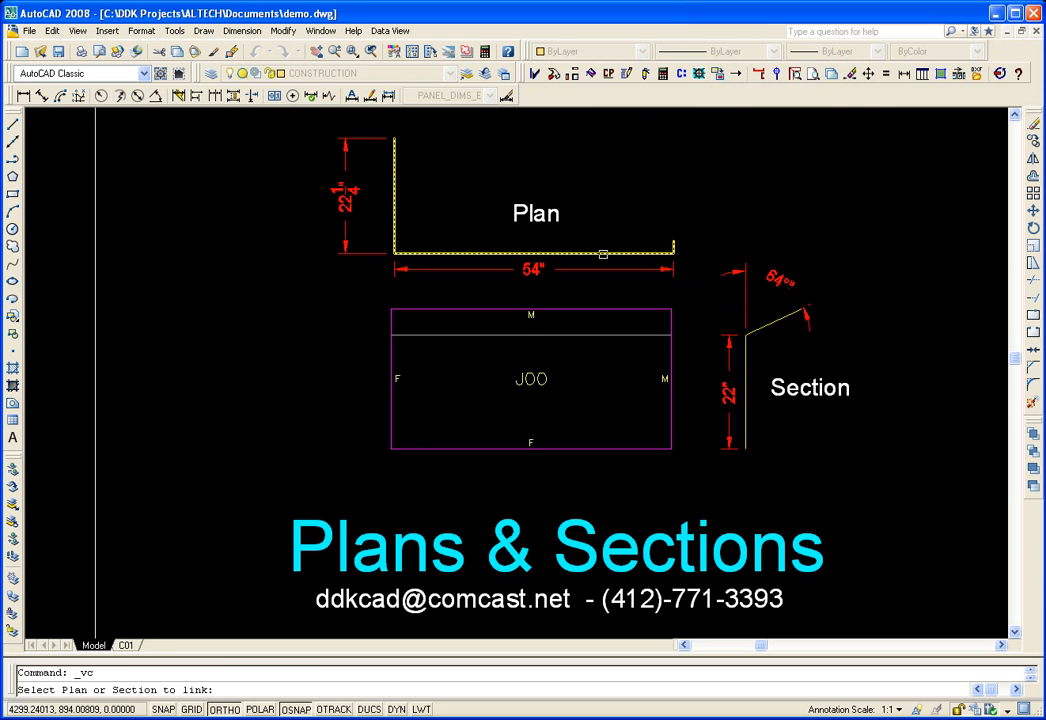
left_click(603, 253)
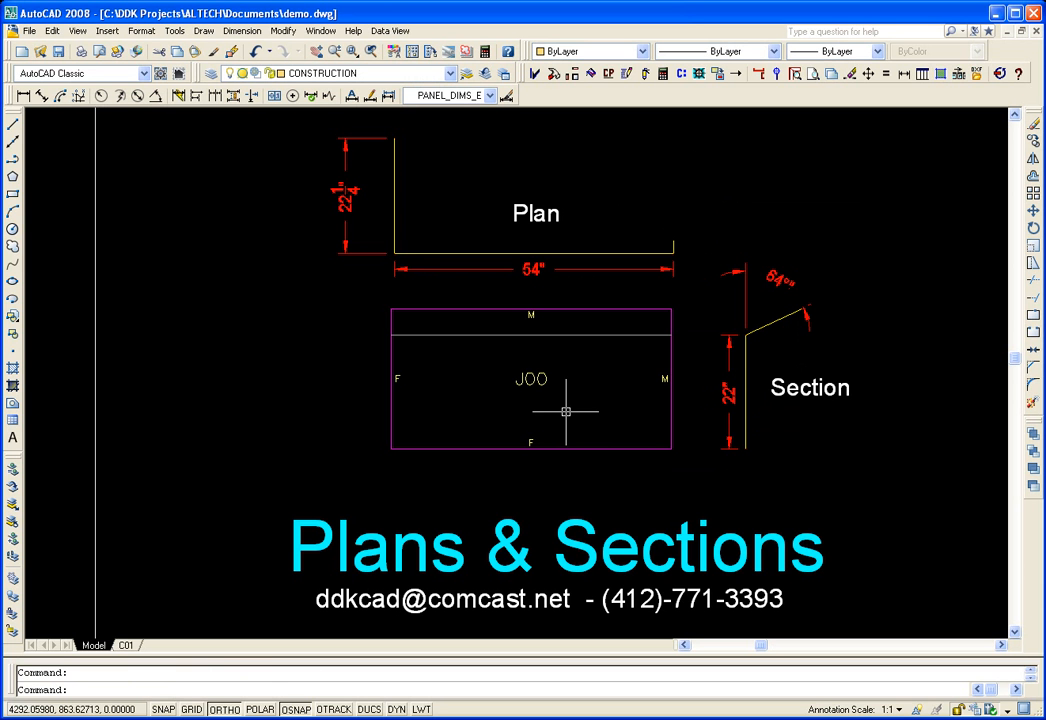
mouse_move(684, 409)
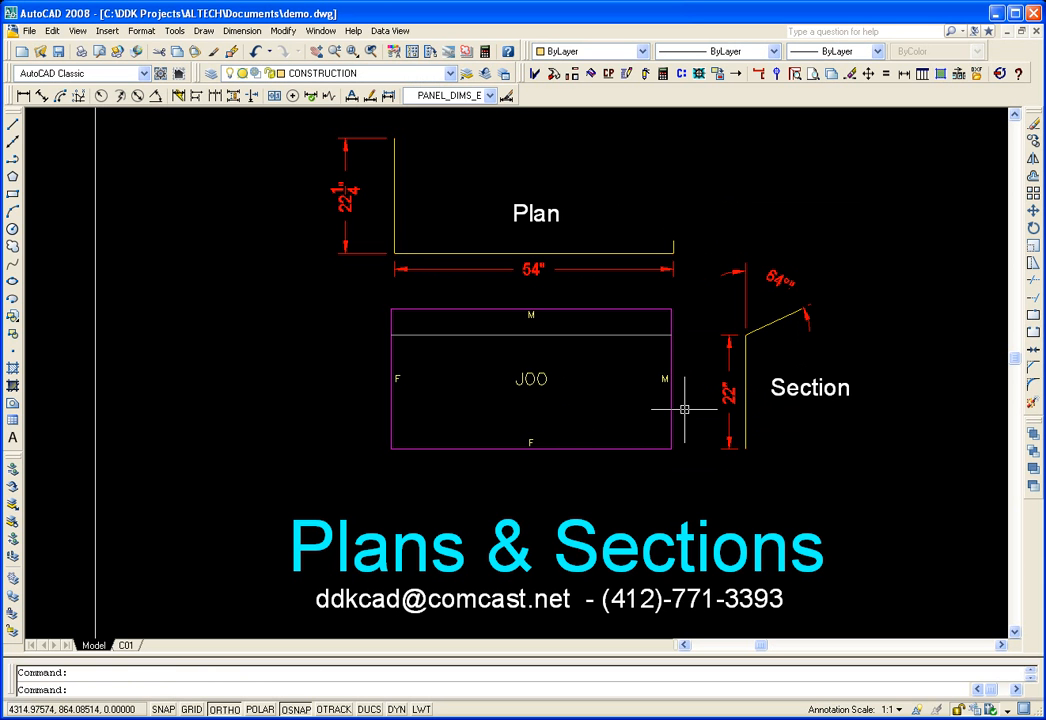
mouse_move(545, 361)
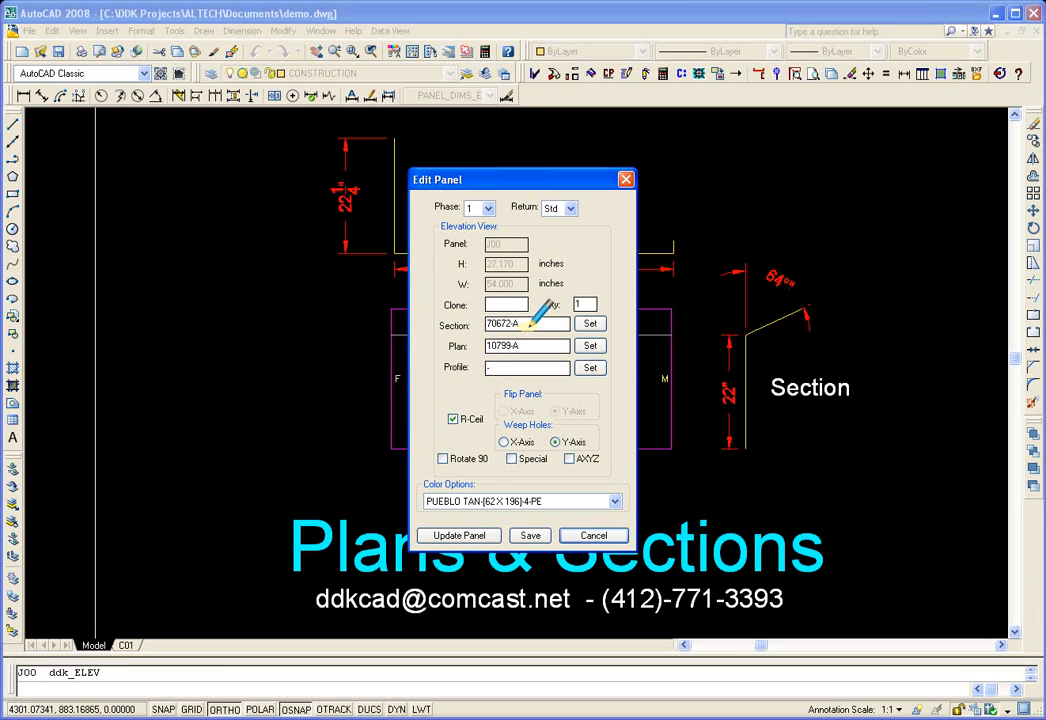
mouse_move(572, 350)
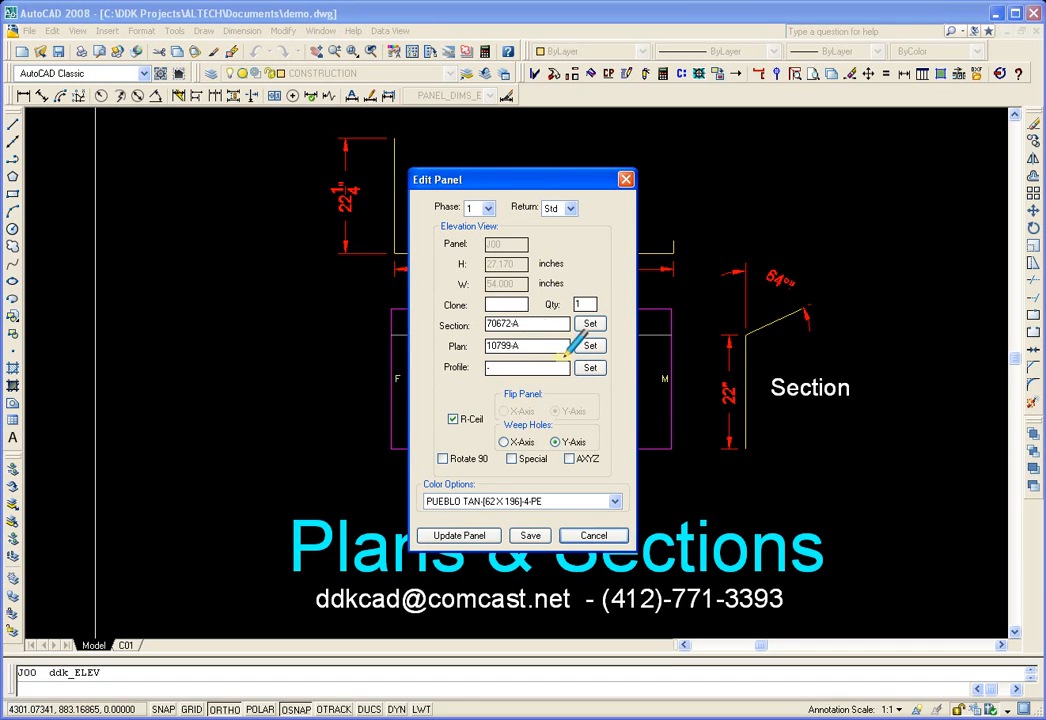
mouse_move(560, 400)
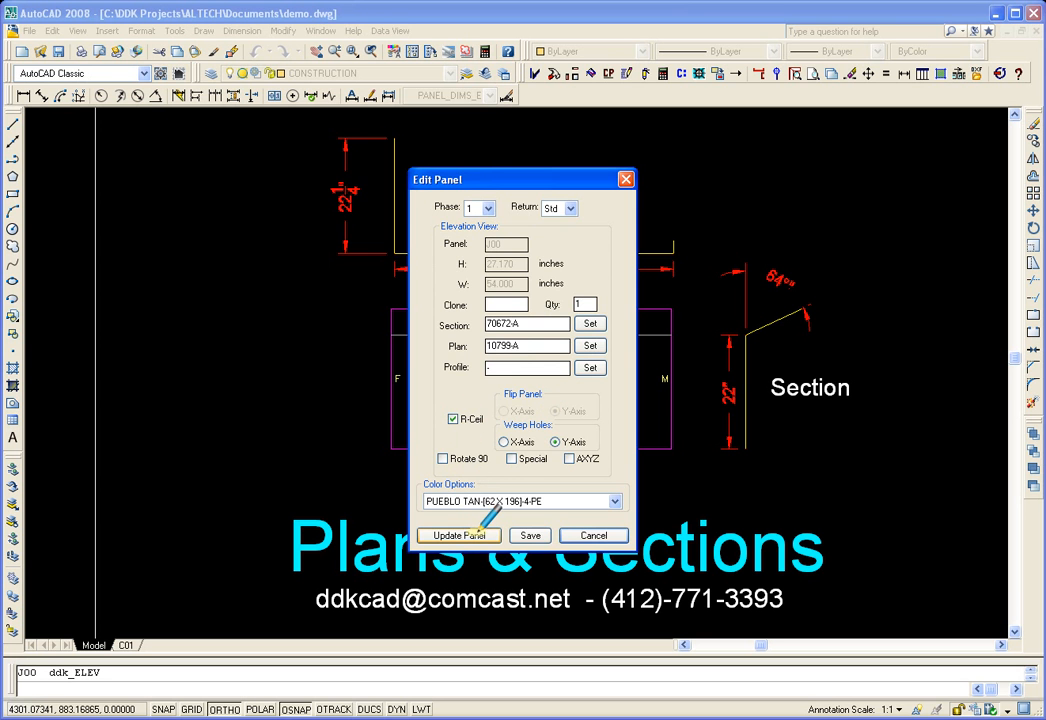
Step: Update panel J00 to apply the linked plan and section and close Edit Panel
left_click(457, 535)
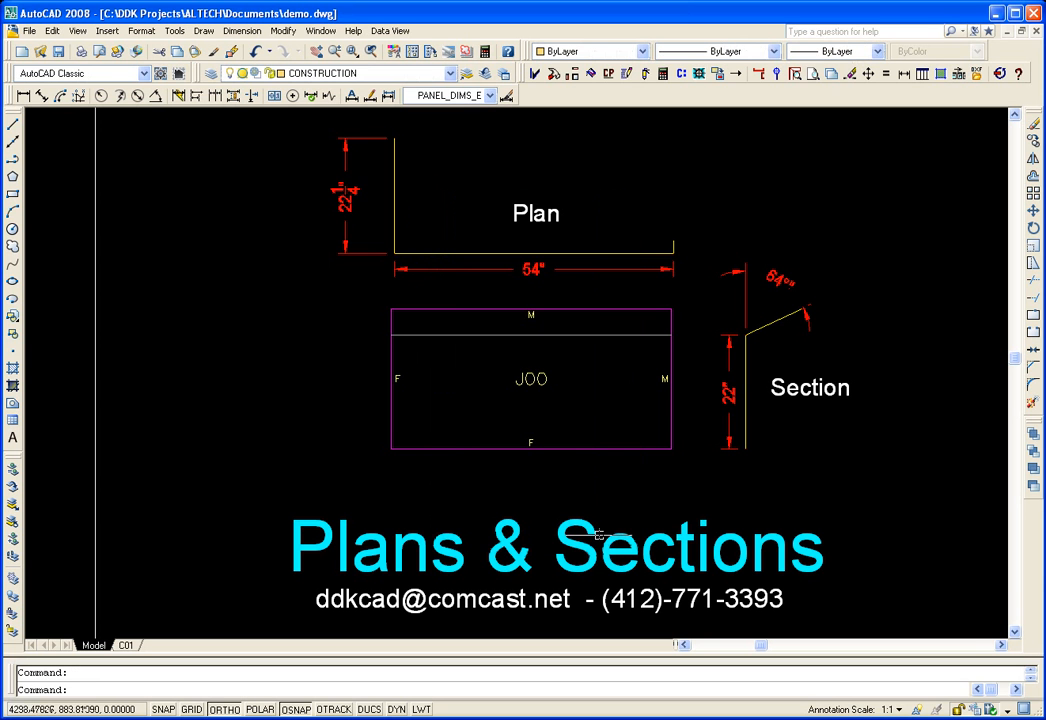
mouse_move(722, 274)
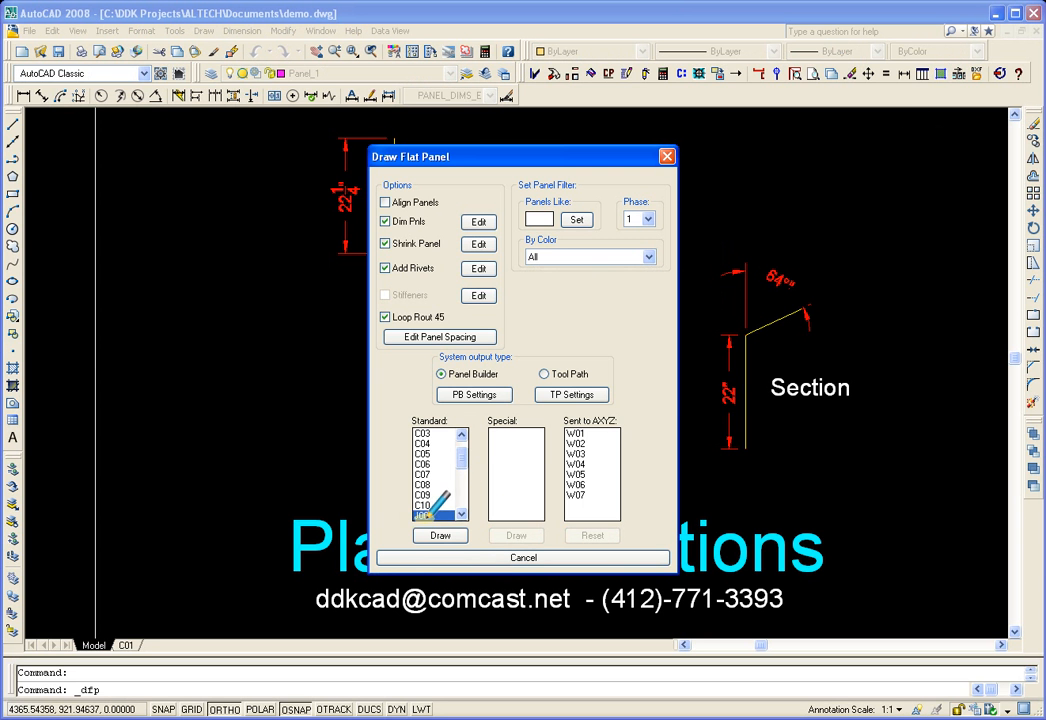
Step: Select panel J00 from the Standard list in Draw Flat Panel
left_click(439, 535)
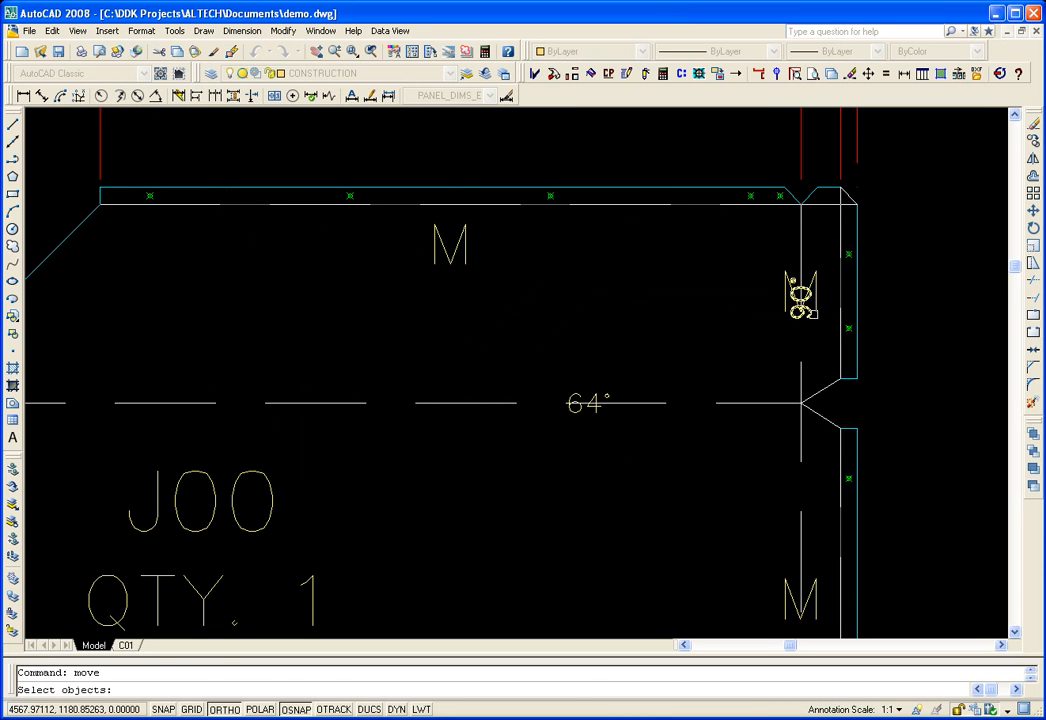
Step: Select flat panel J00 parts to move into position
left_click(731, 466)
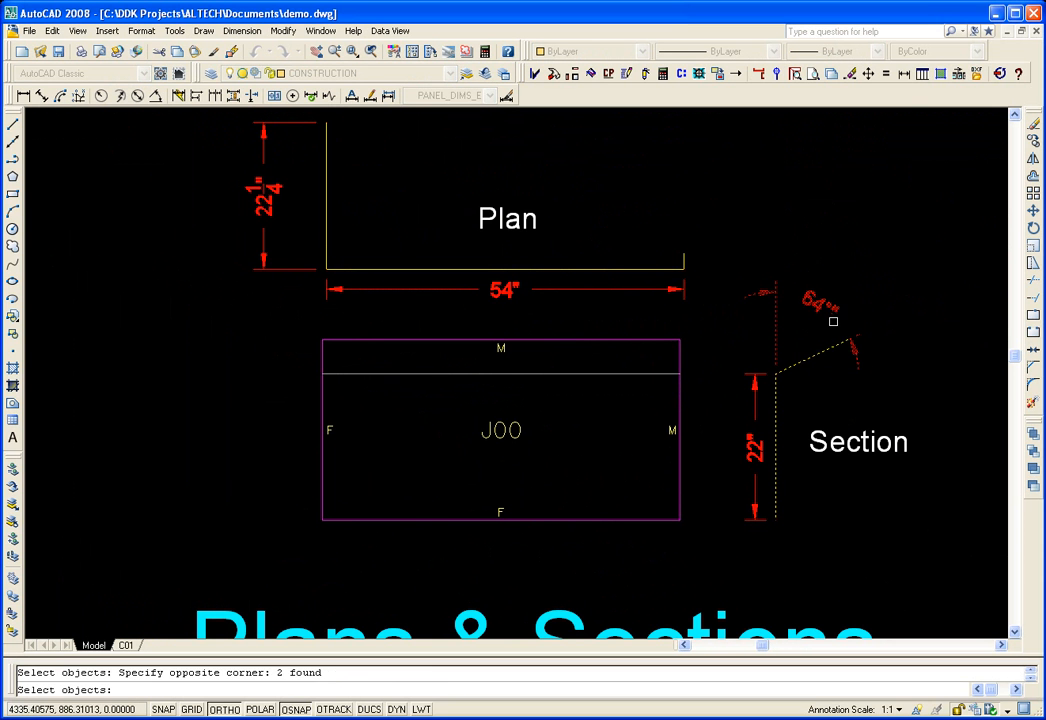
Step: Reposition the section's upper leg endpoint so the bend reads 143°
left_click(833, 321)
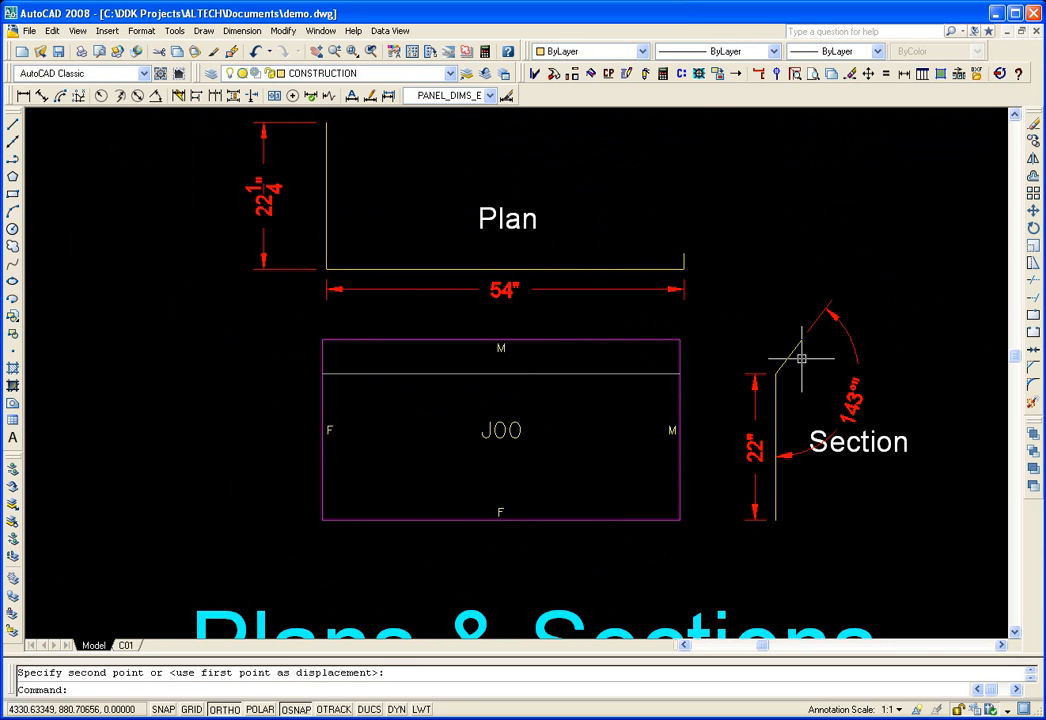
mouse_move(793, 370)
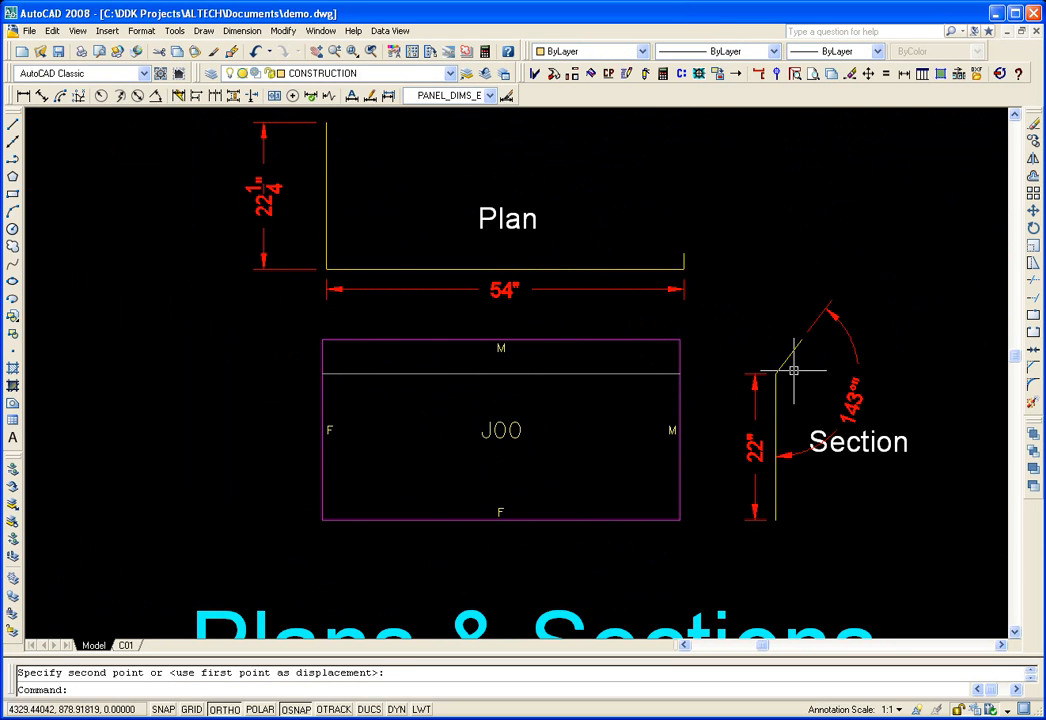
mouse_move(782, 328)
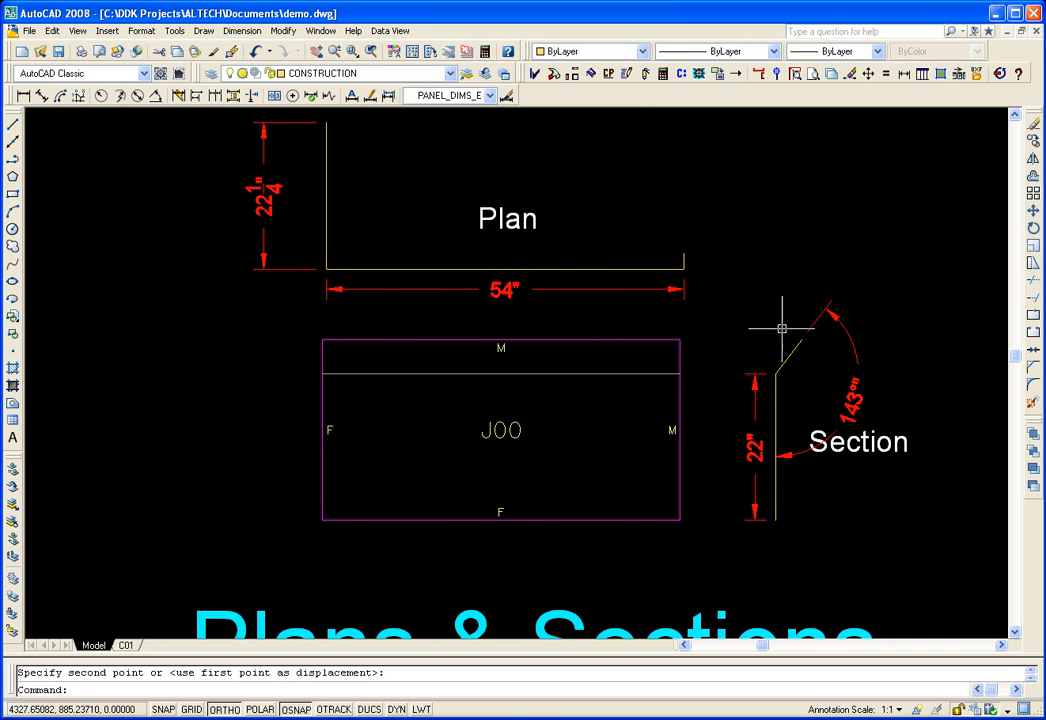
mouse_move(762, 417)
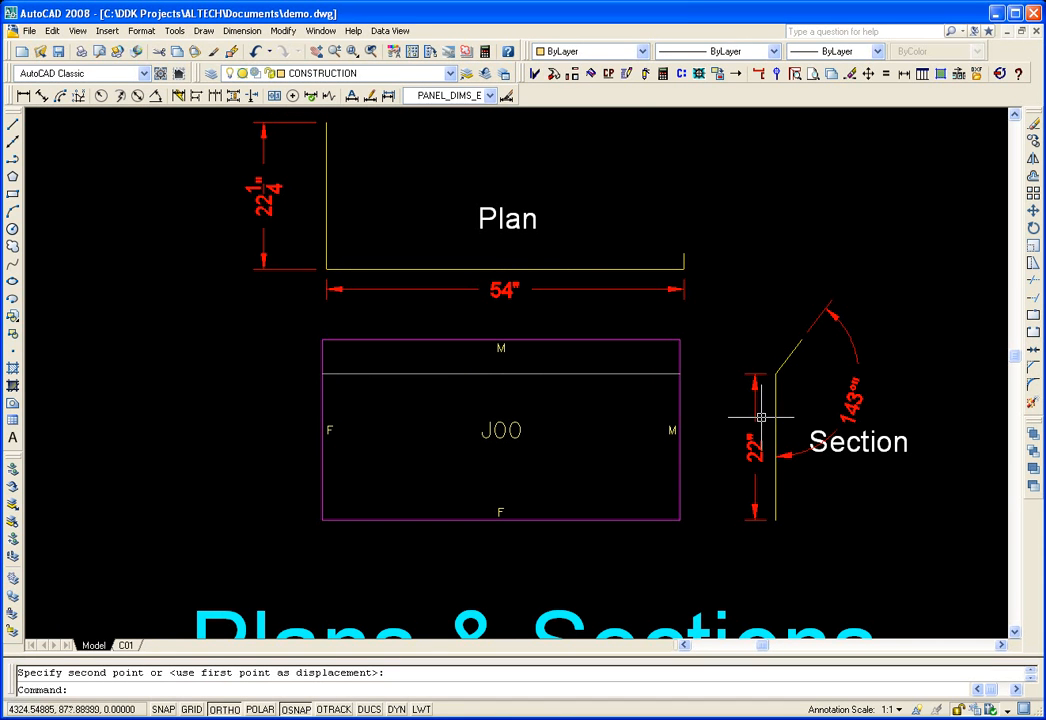
mouse_move(900, 200)
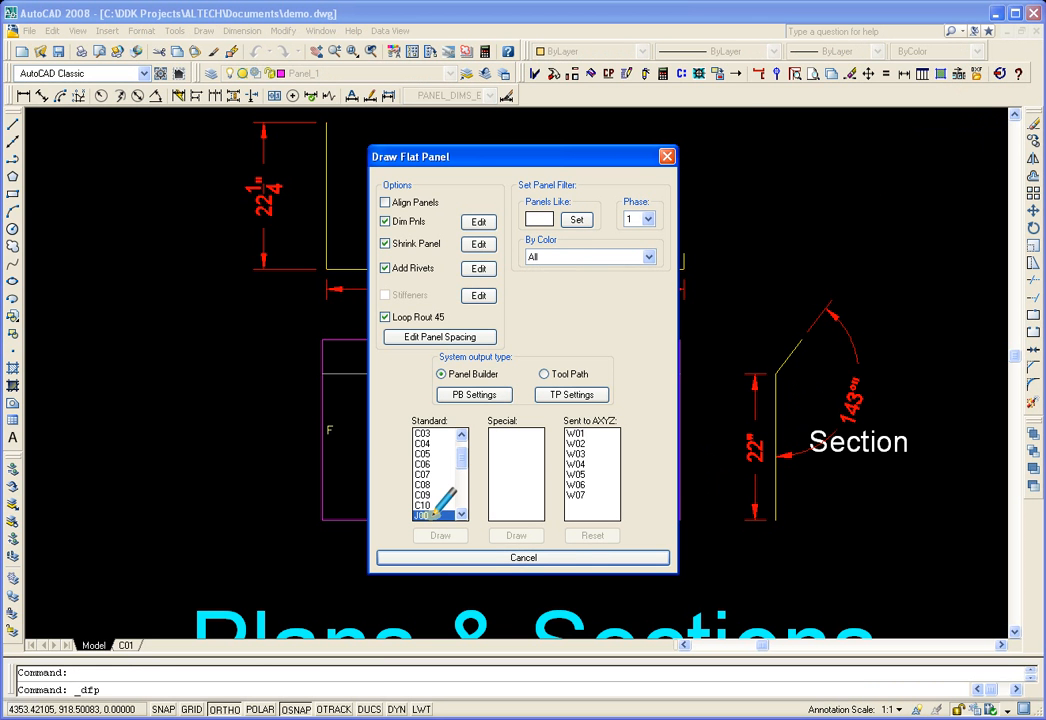
Step: Select J00 again in the Standard list of Draw Flat Panel
left_click(440, 535)
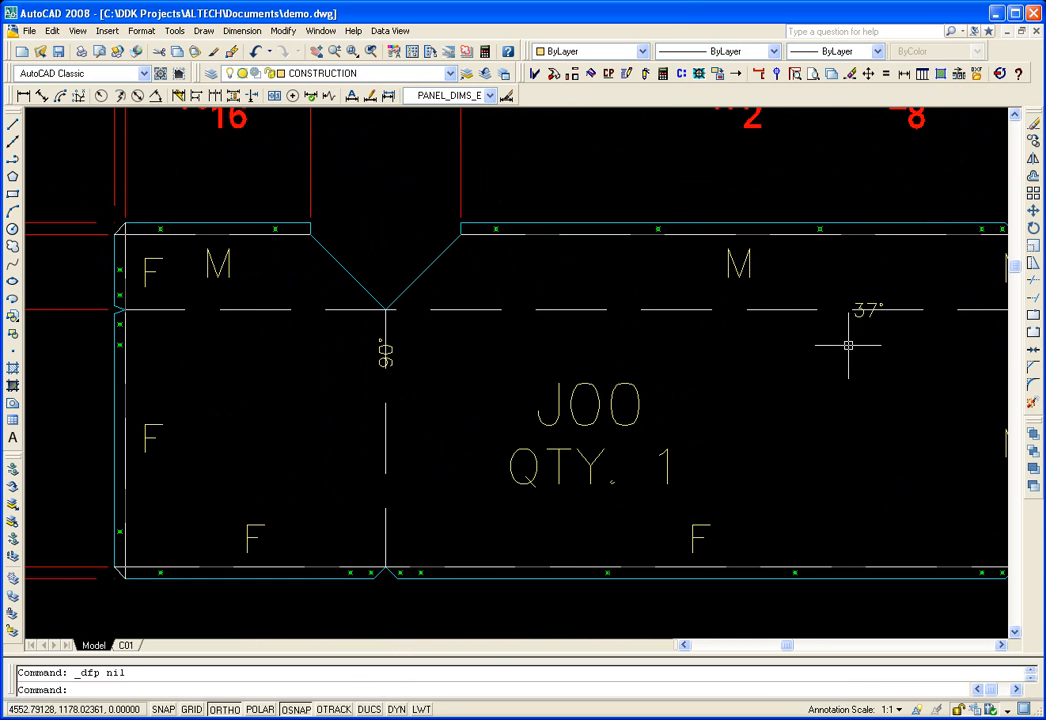
Step: Scroll through the redrawn J00 flat panel showing its new bend angles
scroll("down", 3)
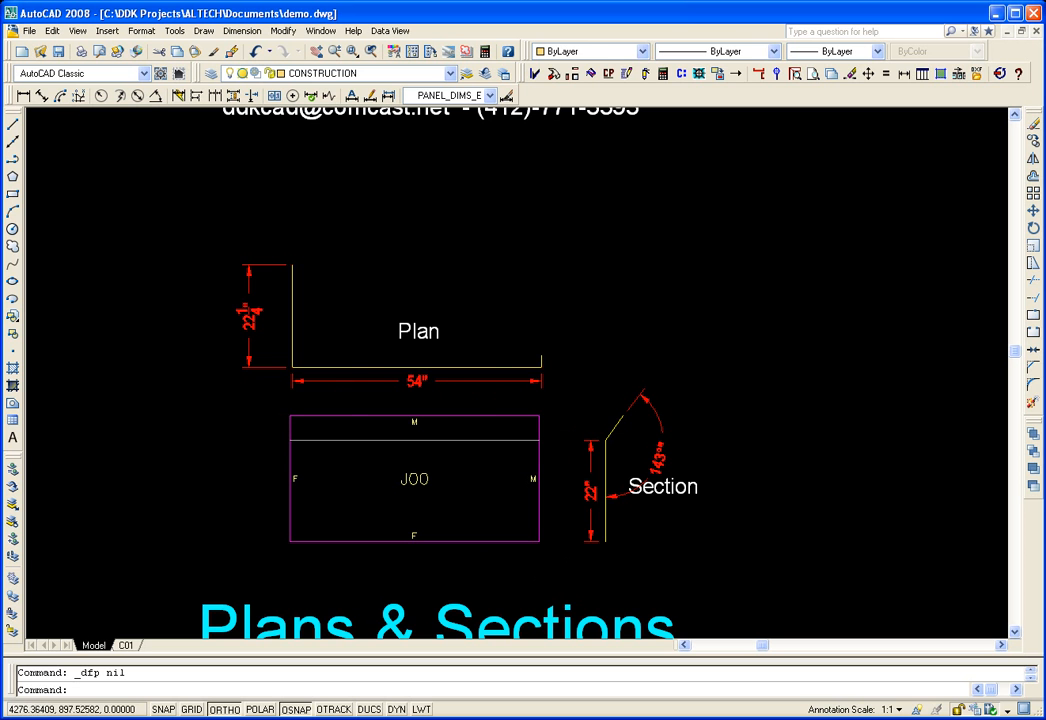
mouse_move(557, 486)
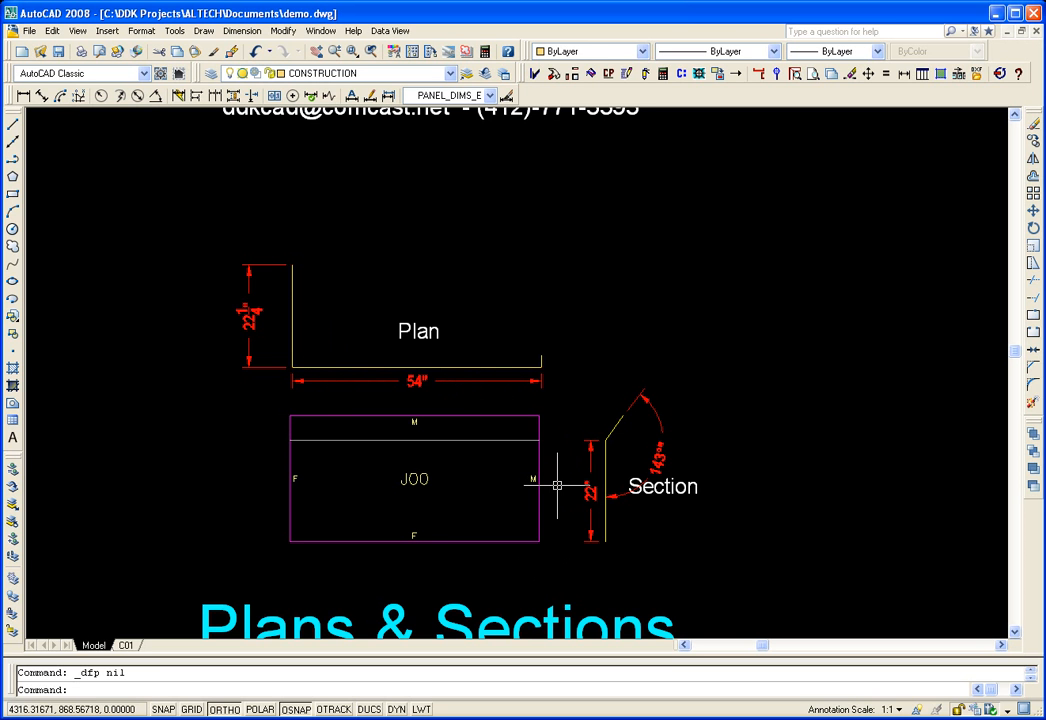
mouse_move(575, 490)
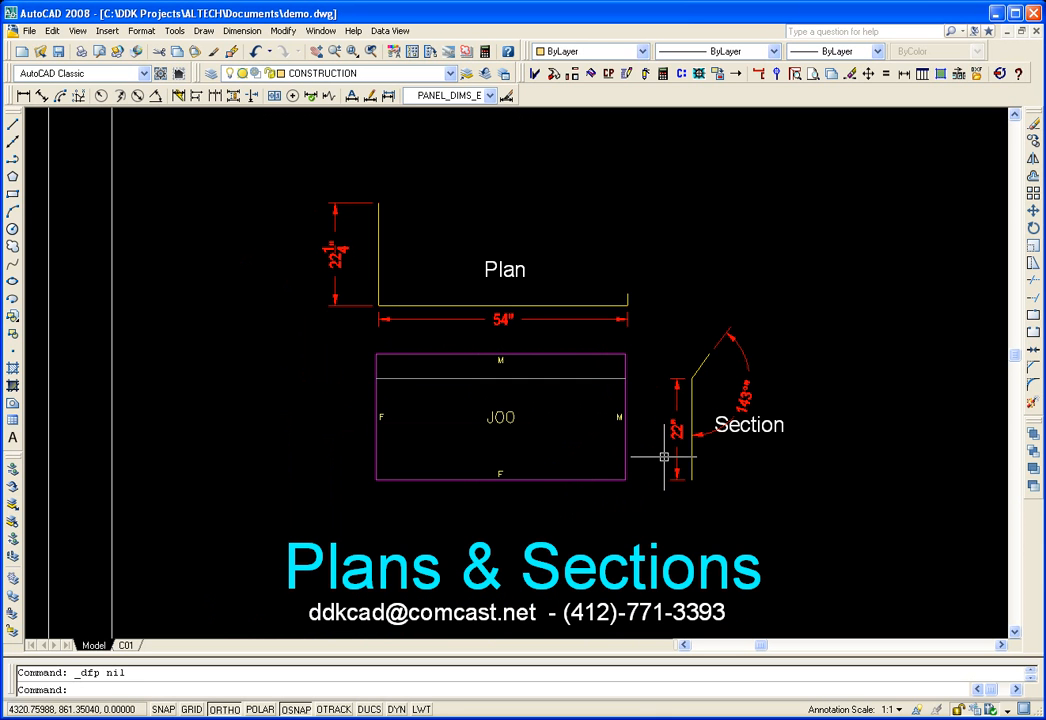
mouse_move(663, 473)
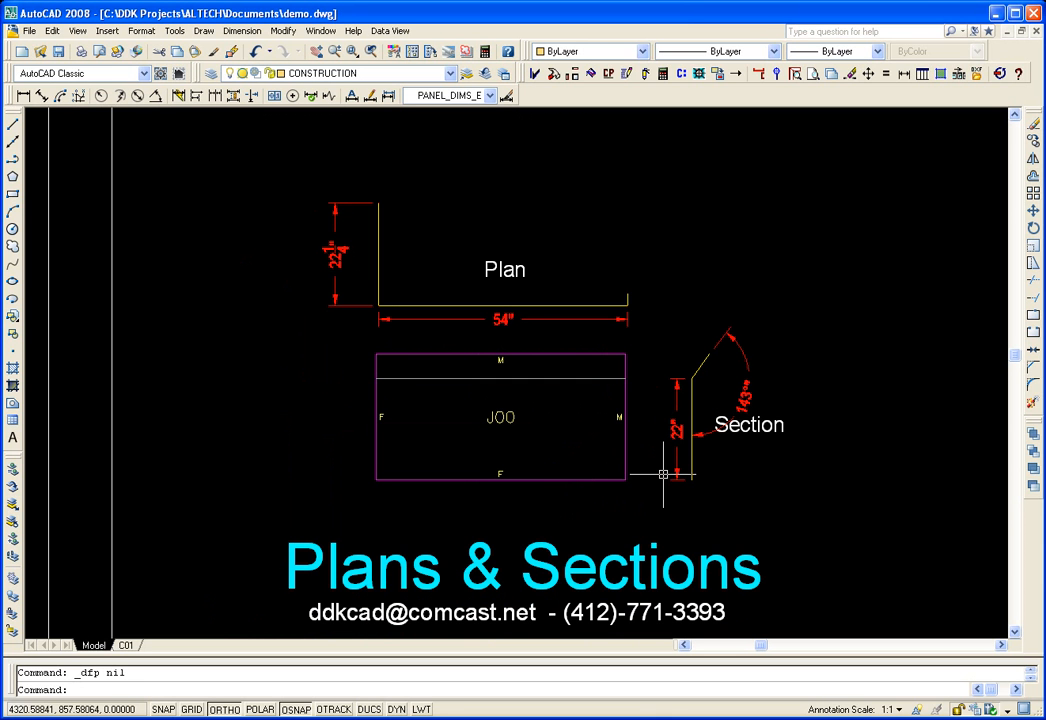